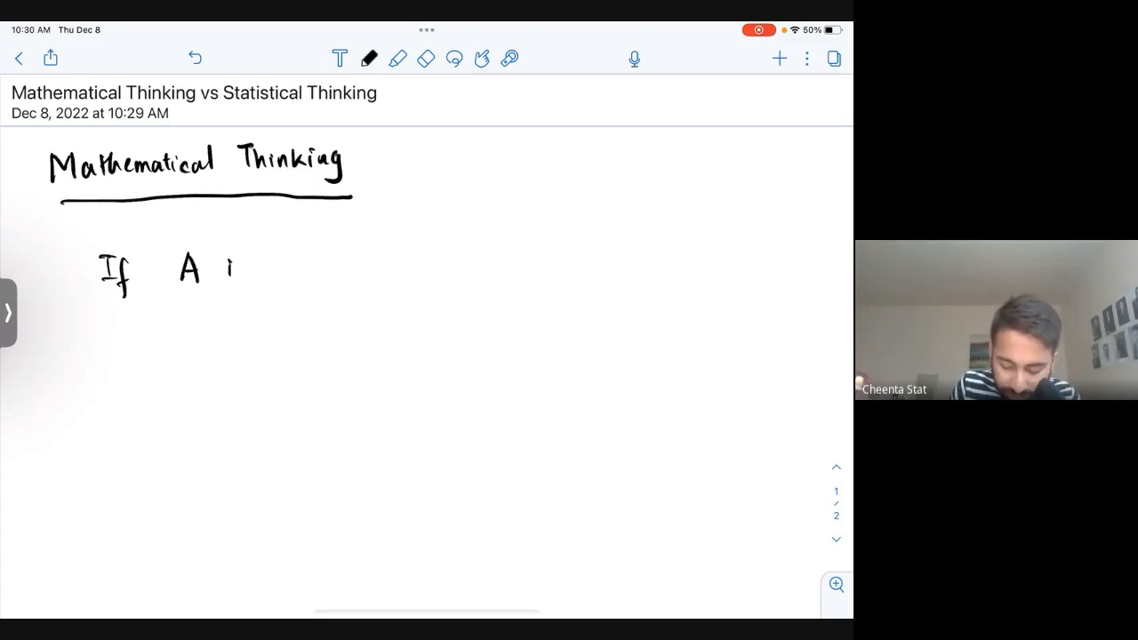
# Step: Handwrite the conditional statement beginning 'If A' under the Mathematical Thinking heading
pyautogui.moveTo(231, 263); pyautogui.dragTo(444, 258)
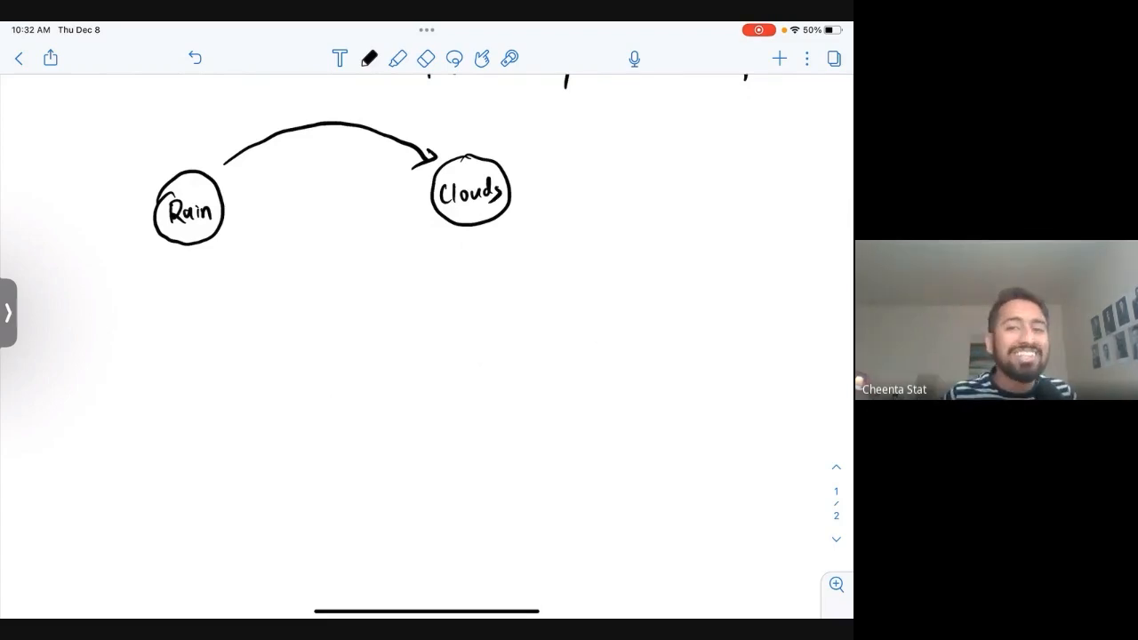
# Step: Draw a dashed line starting below the Rain circle and extend it outward
pyautogui.moveTo(231, 257); pyautogui.dragTo(298, 280)
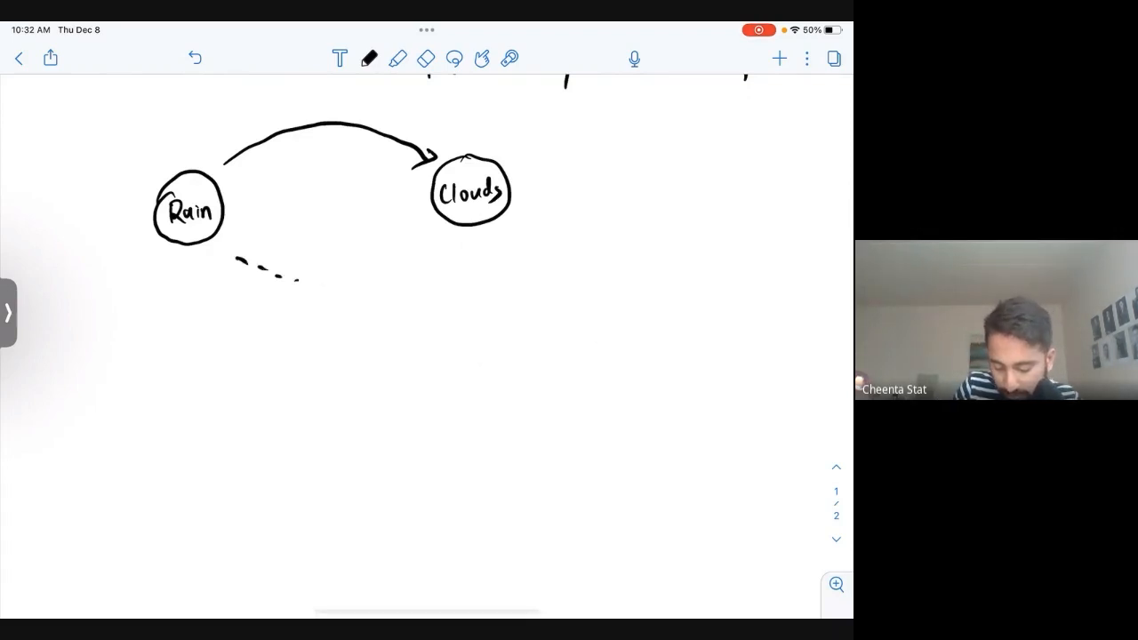
pyautogui.moveTo(418, 235); pyautogui.dragTo(235, 258)
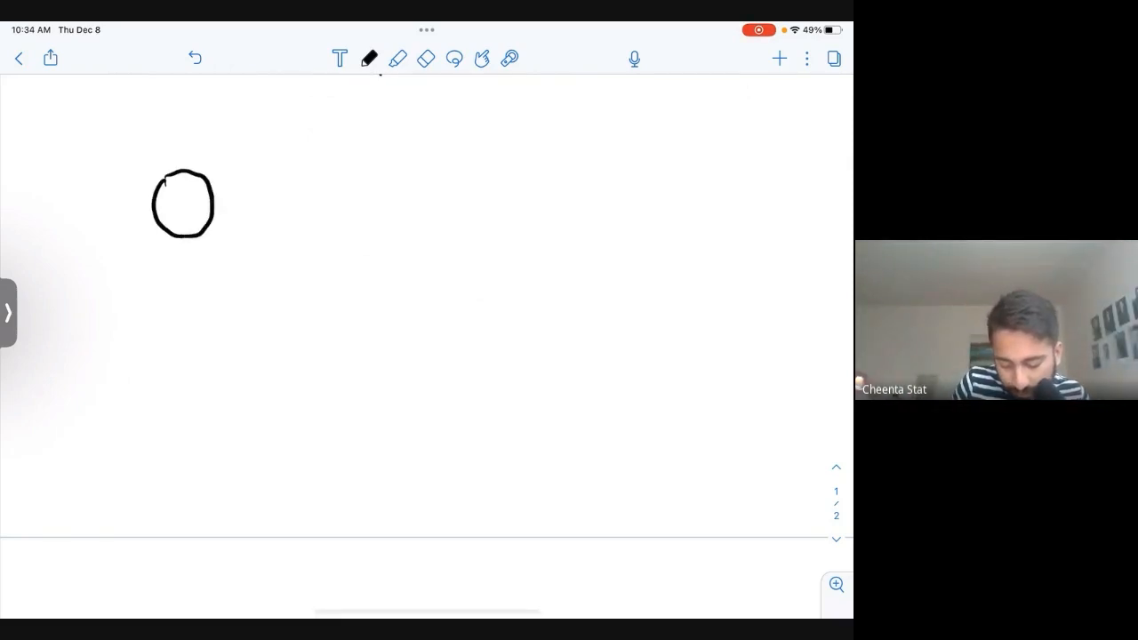
# Step: Label the first circle 'Rain' in the new diagram
pyautogui.write('Rain')
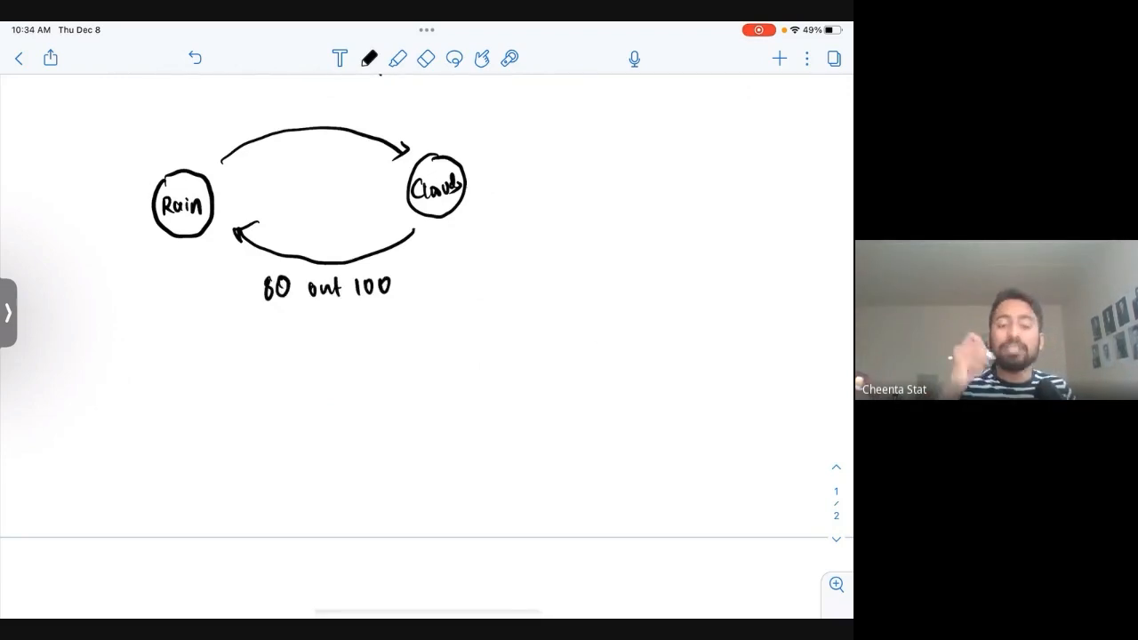
# Step: Label the top arrow '100 out of 100' and list 81 out of 101, 82 out of 102 in a brace below
pyautogui.moveTo(263, 111); pyautogui.dragTo(305, 110)
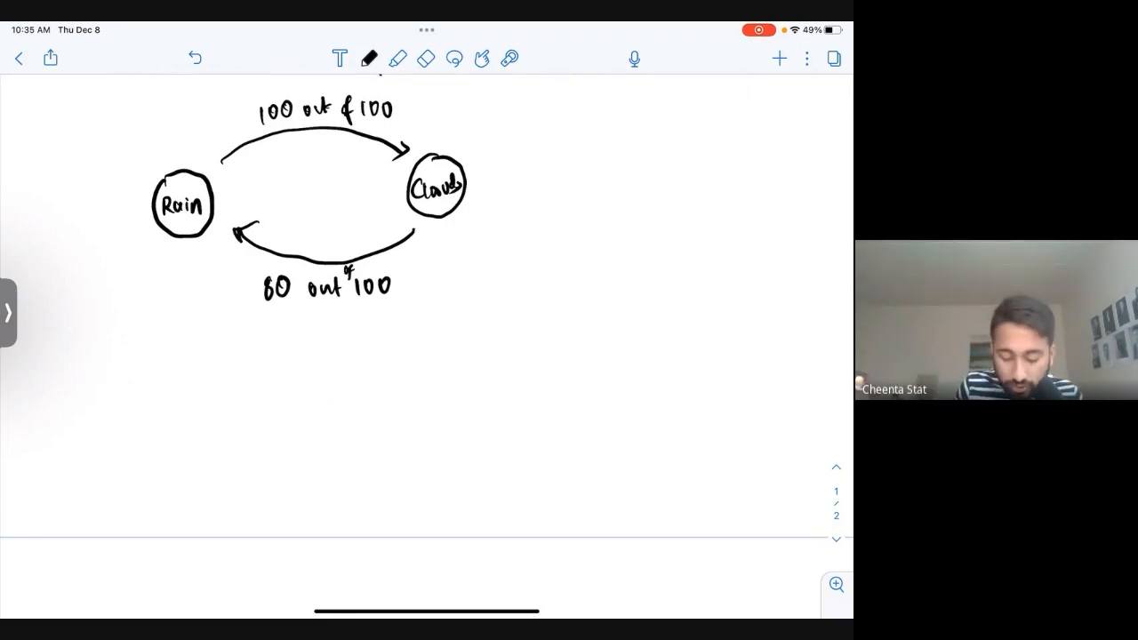
pyautogui.moveTo(245, 263); pyautogui.dragTo(249, 329)
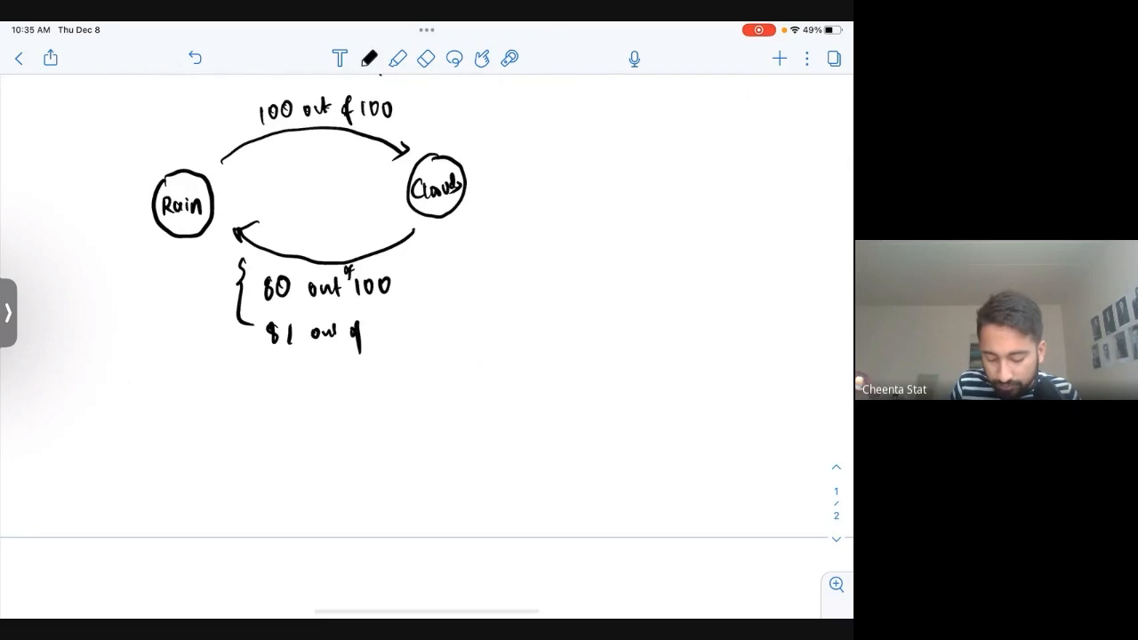
pyautogui.write('101')
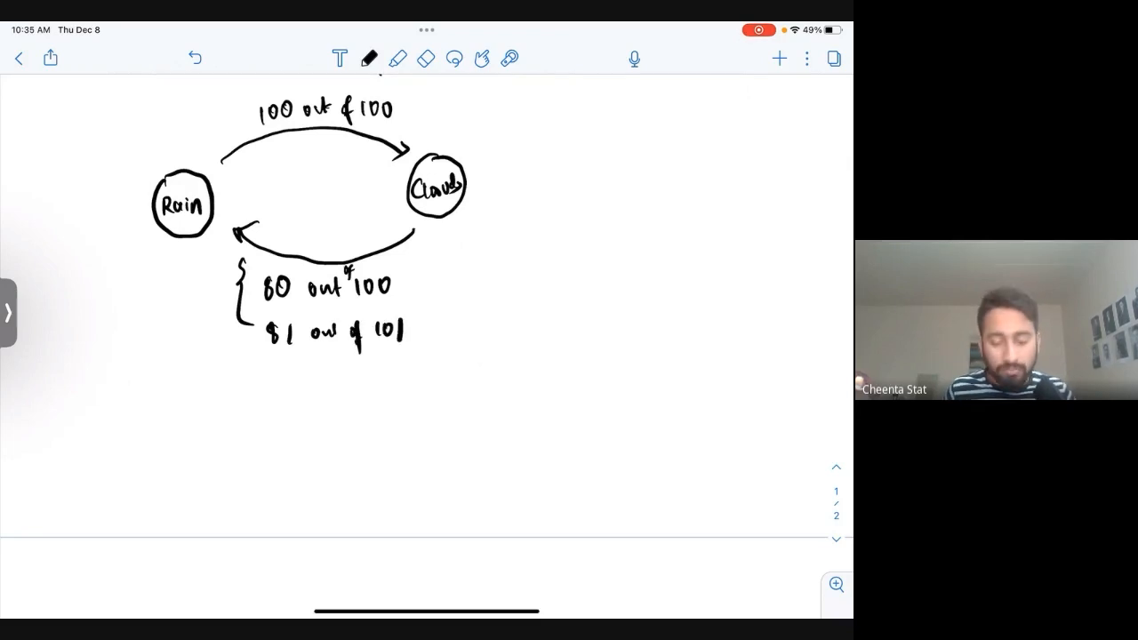
pyautogui.moveTo(263, 373); pyautogui.dragTo(388, 377)
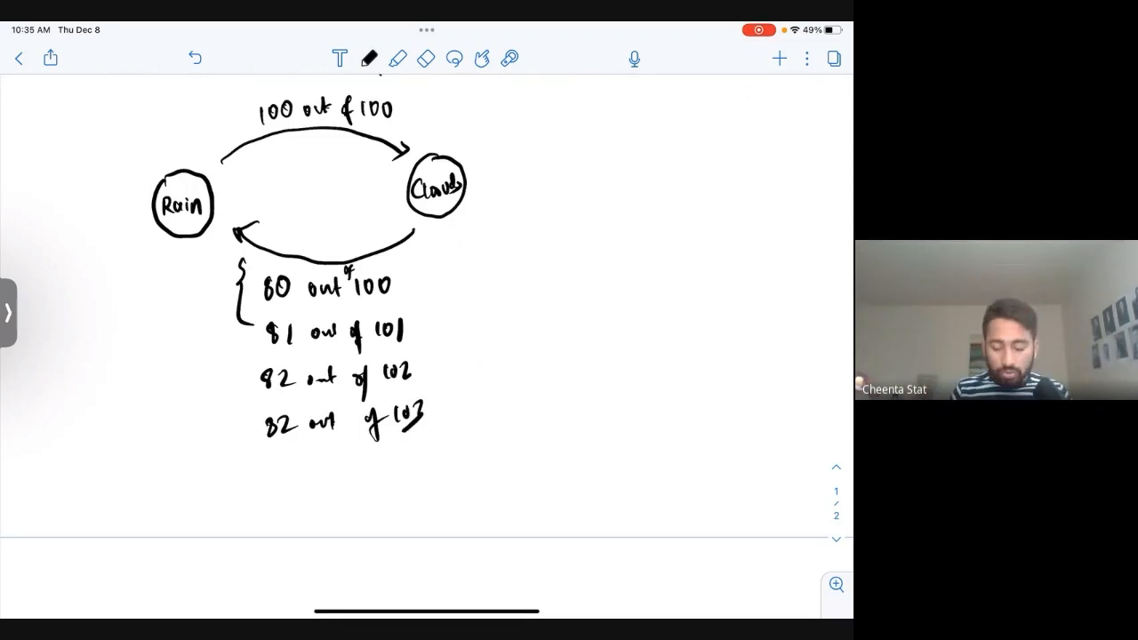
pyautogui.moveTo(423, 267); pyautogui.dragTo(423, 427)
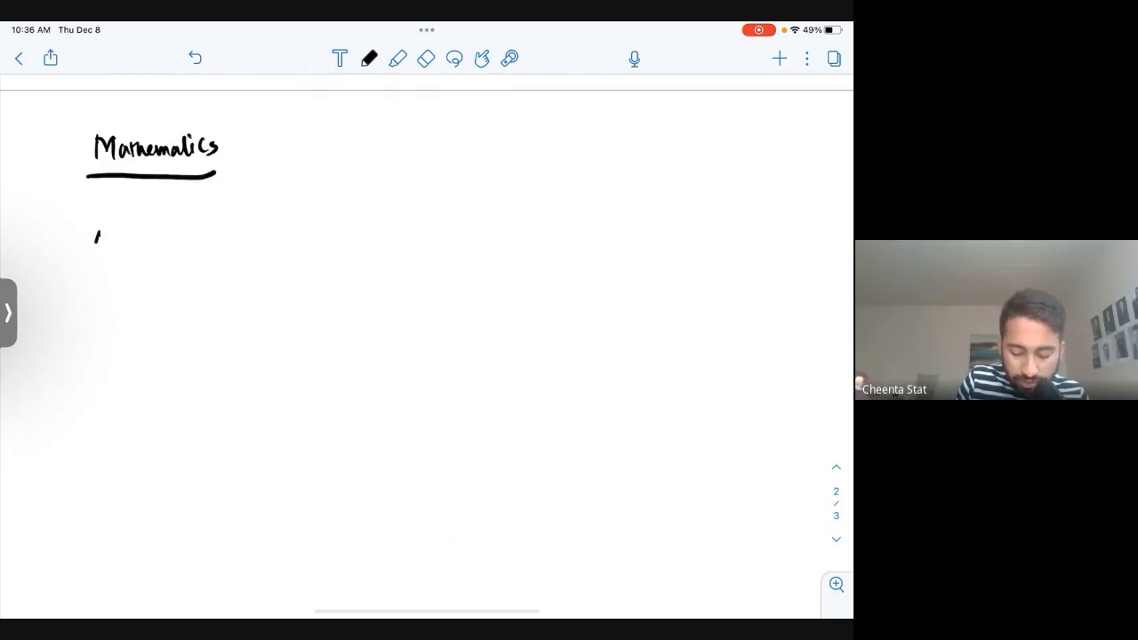
# Step: Write S → T as certainly True/False, then the statistics case: True with chance p, False with 1−p
pyautogui.moveTo(92, 240); pyautogui.dragTo(240, 210)
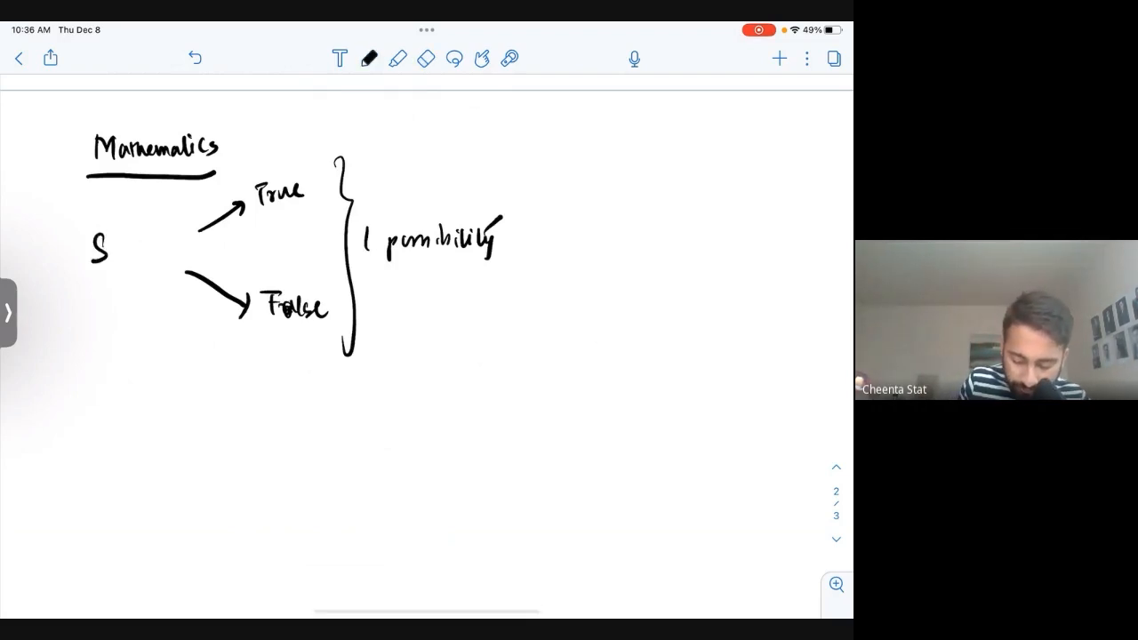
pyautogui.moveTo(115, 249); pyautogui.dragTo(175, 245)
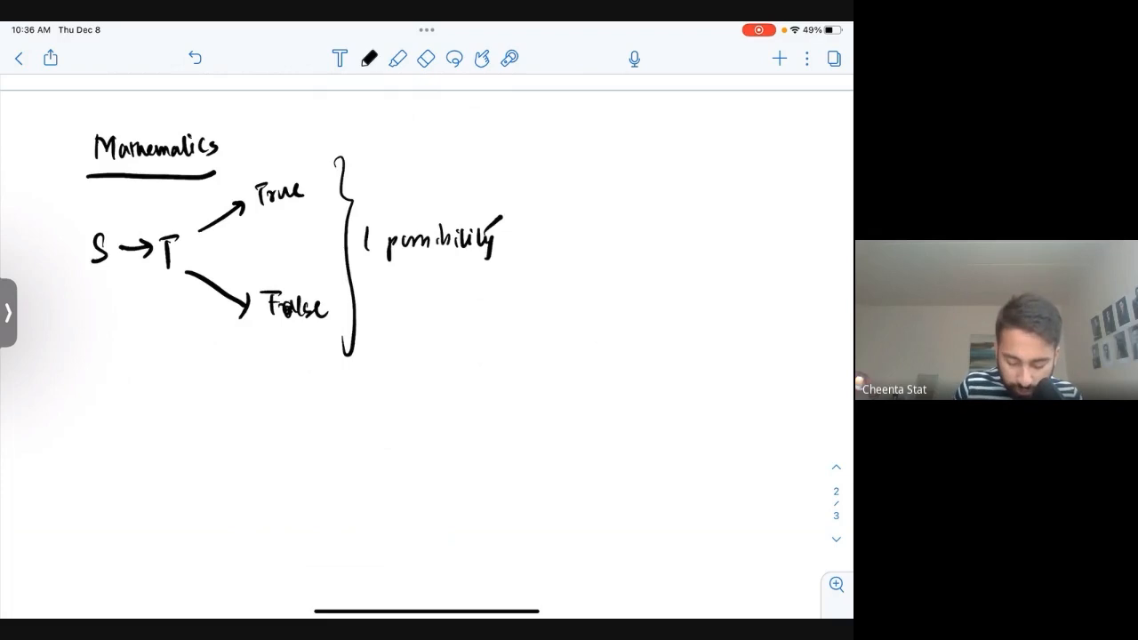
pyautogui.moveTo(89, 435); pyautogui.dragTo(497, 400)
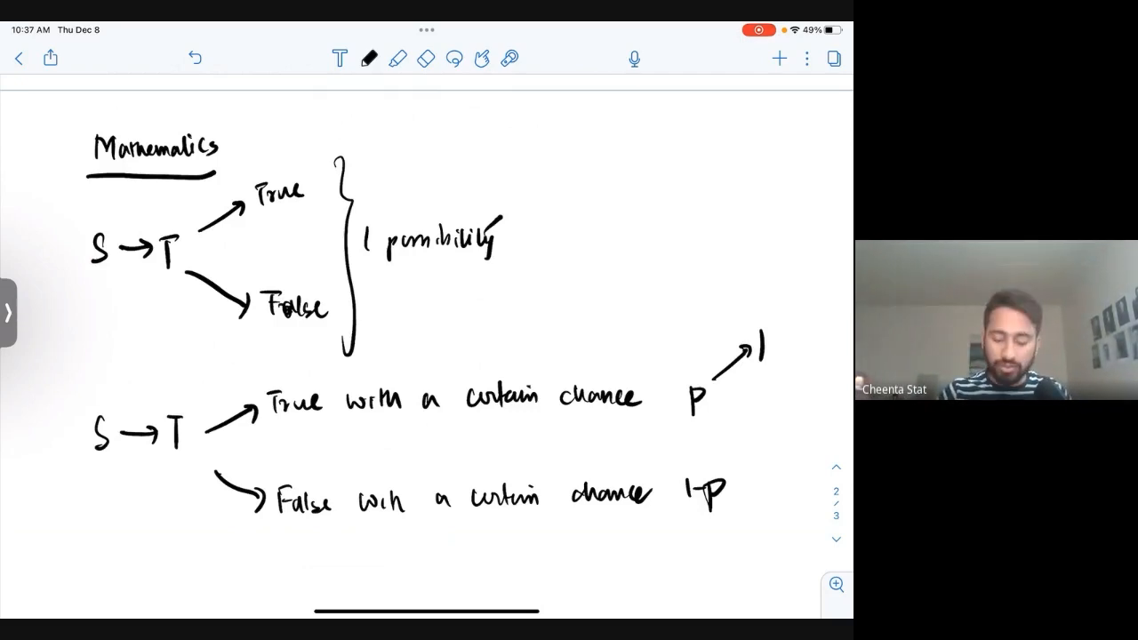
pyautogui.moveTo(519, 187); pyautogui.dragTo(613, 324)
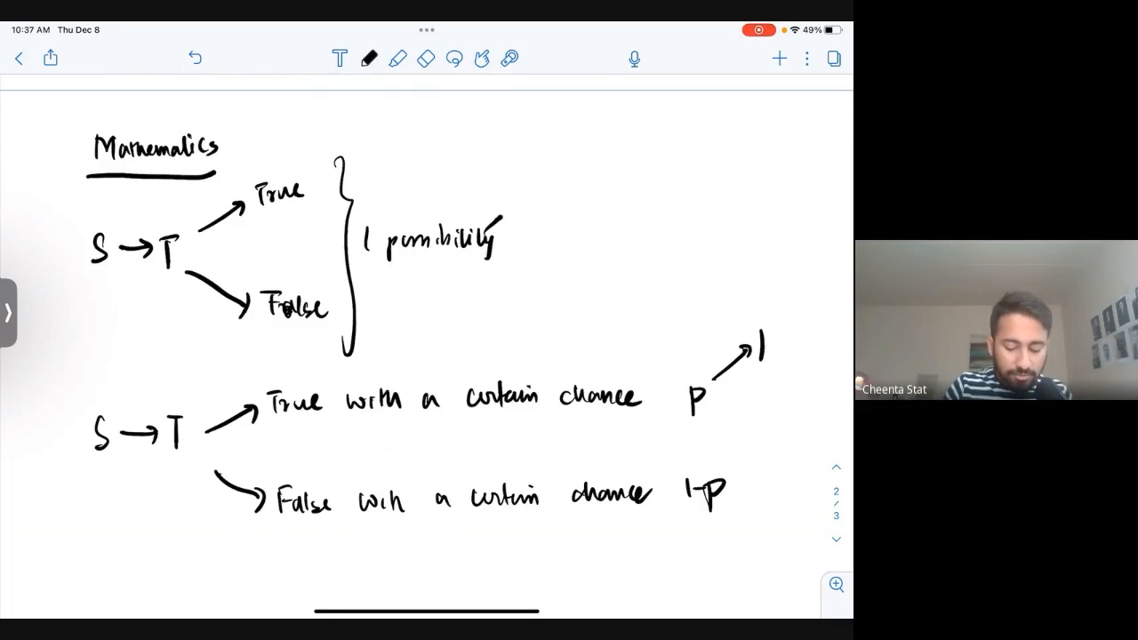
pyautogui.moveTo(57, 205); pyautogui.dragTo(57, 495)
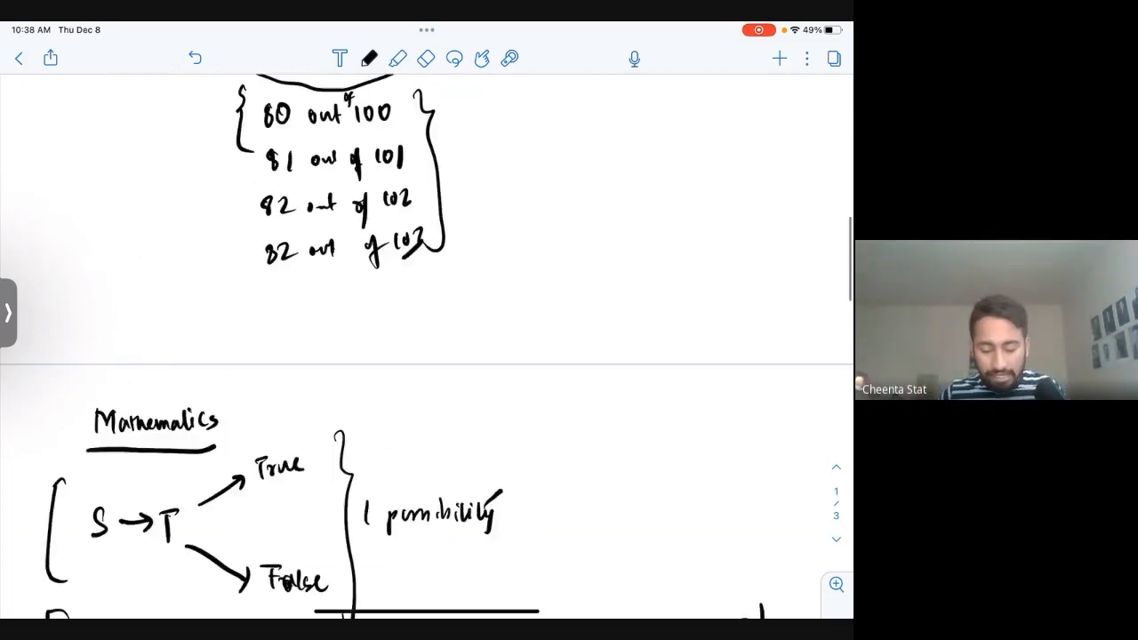
# Step: Scroll down to a fresh page for the Population-by-year table
pyautogui.scroll(-3)
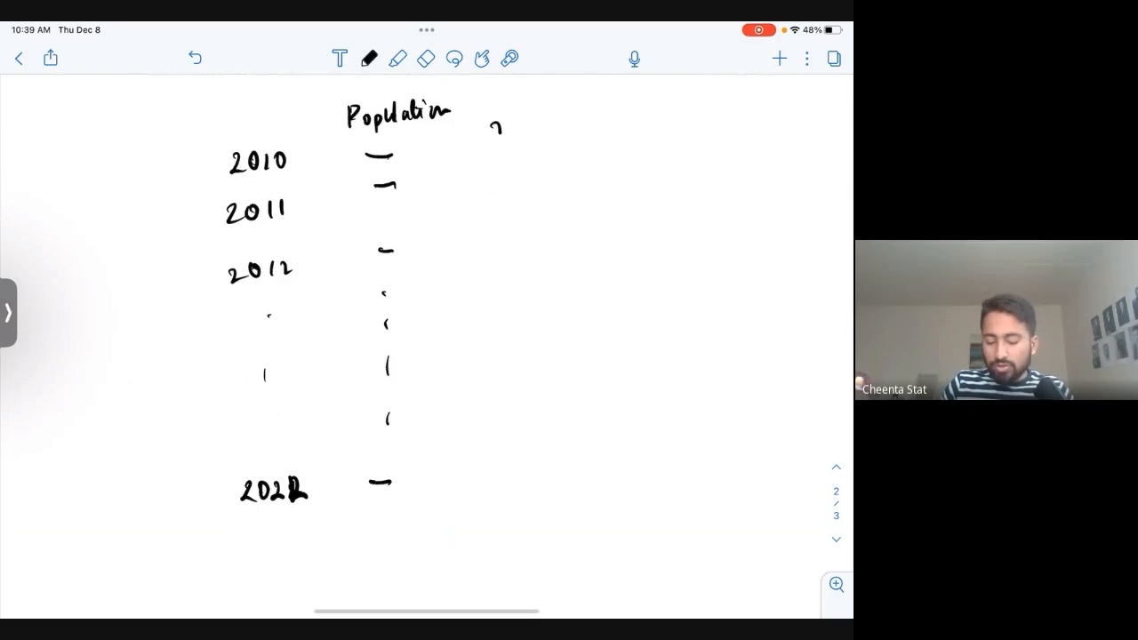
# Step: Draw a brace around the population years with an arrow pointing to 'Extrapolate'
pyautogui.moveTo(498, 124); pyautogui.dragTo(512, 480)
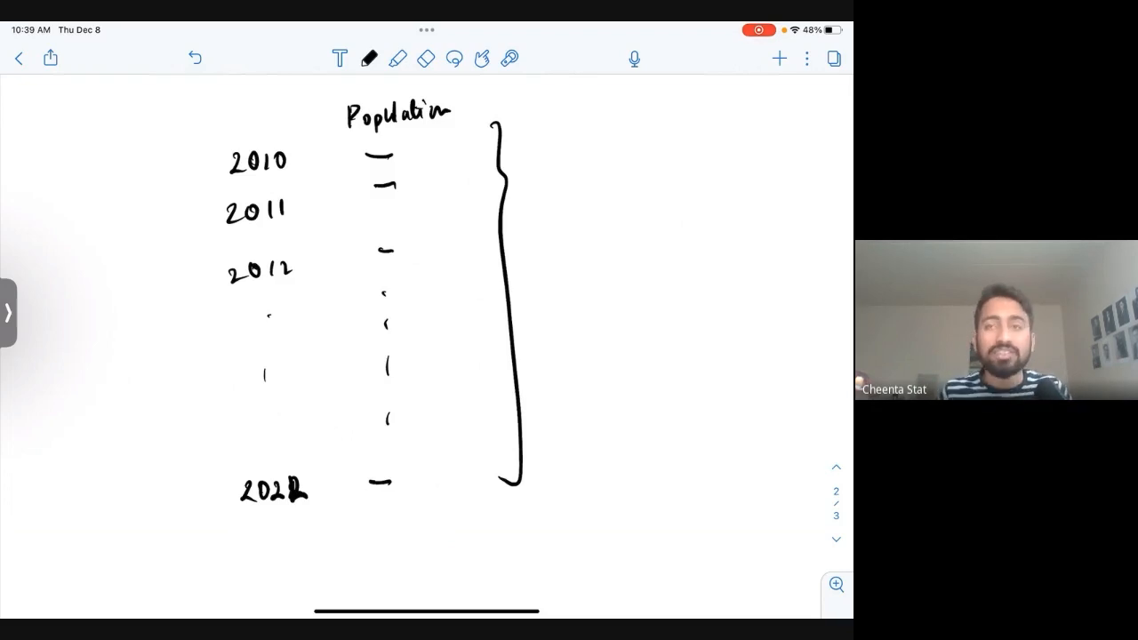
pyautogui.moveTo(533, 268); pyautogui.dragTo(607, 194)
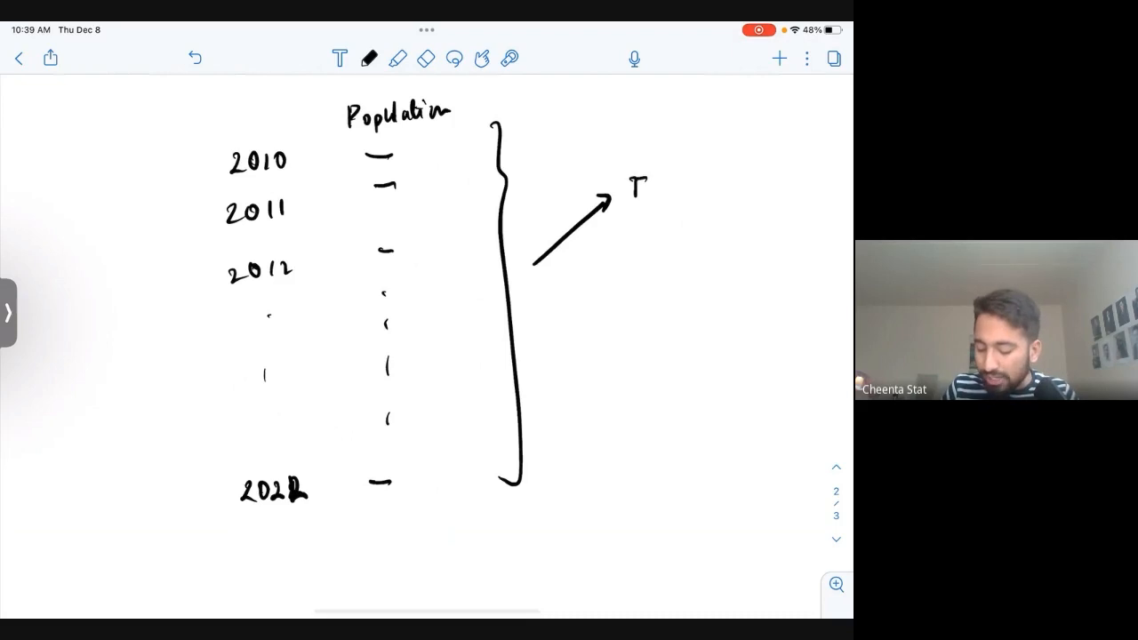
pyautogui.write('Entrop')
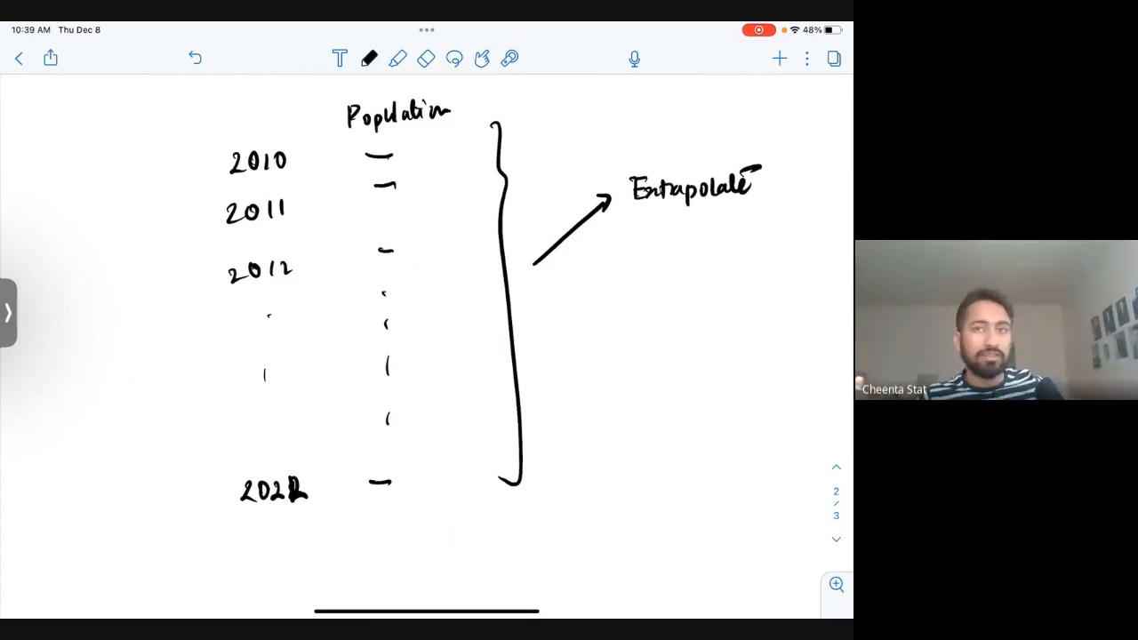
# Step: Add 2050 below the year list and write 'True / False (Generalizability)' with True circled
pyautogui.scroll(3)
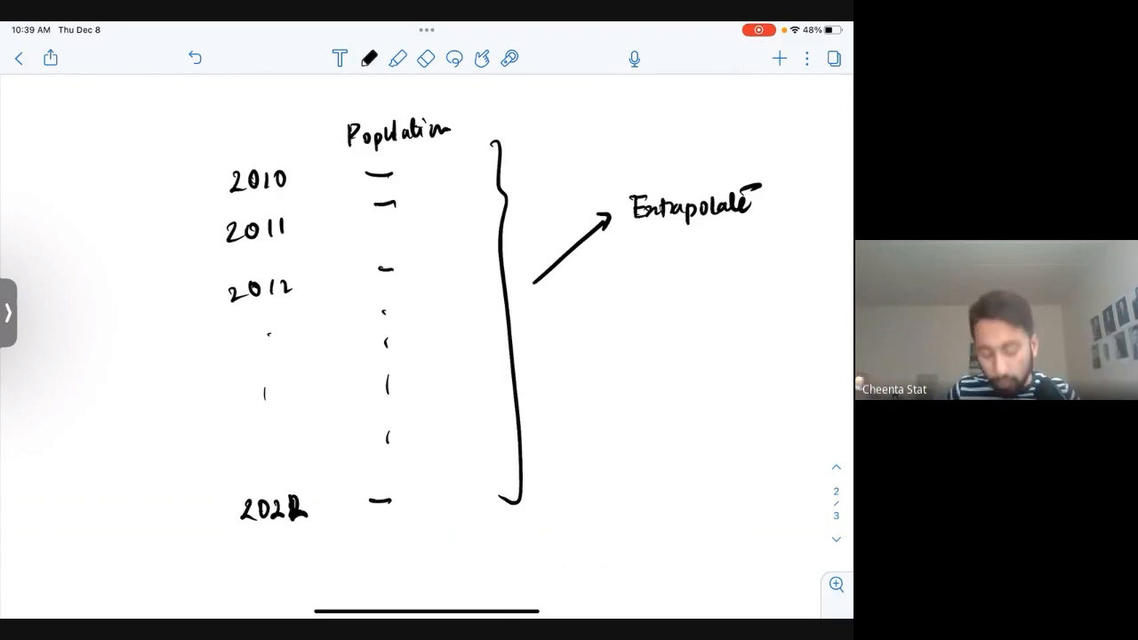
pyautogui.write('2050')
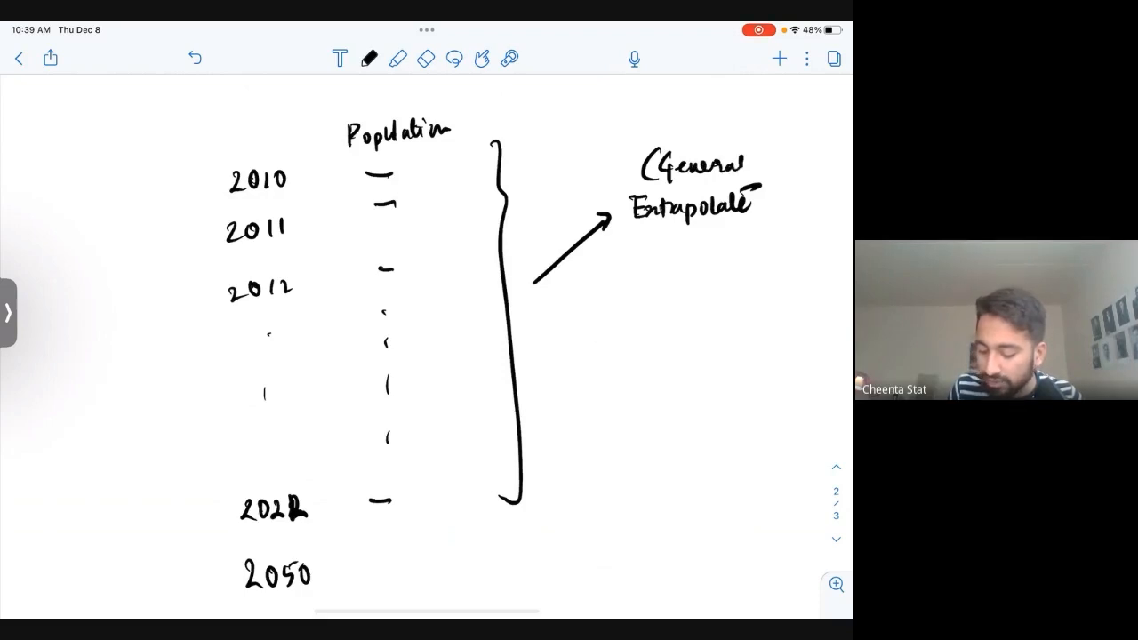
pyautogui.moveTo(738, 164); pyautogui.dragTo(832, 169)
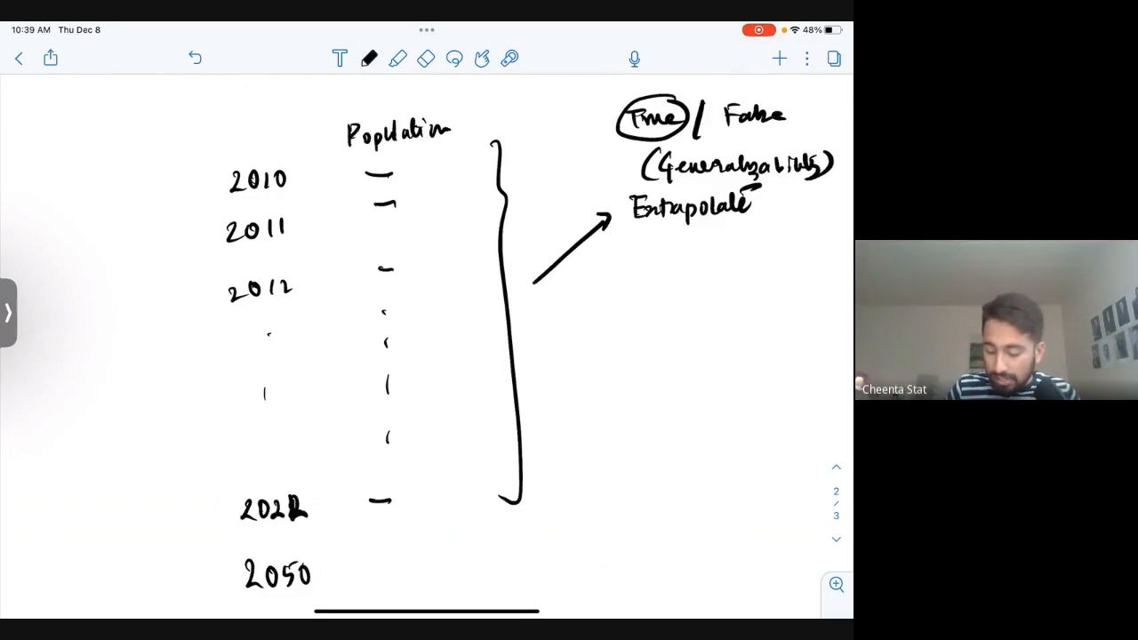
# Step: Draw a lower brace arrow to 'Facts → Facts, Truth → Truth' and label a left arrow from the years 'Opin…'
pyautogui.moveTo(547, 338); pyautogui.dragTo(613, 391)
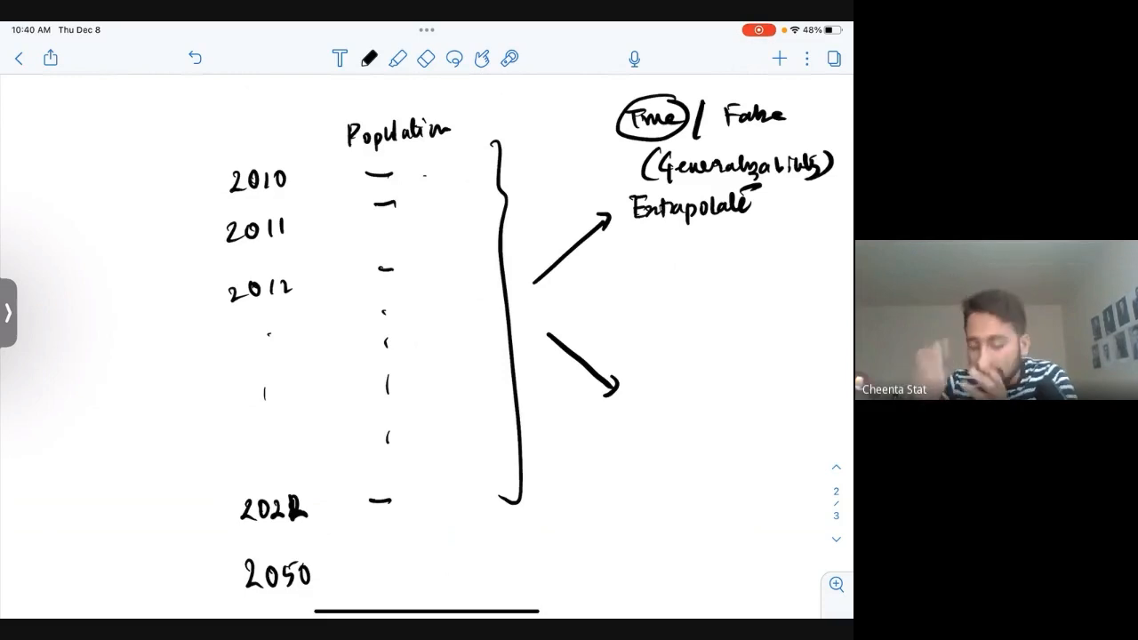
pyautogui.moveTo(637, 388); pyautogui.dragTo(702, 387)
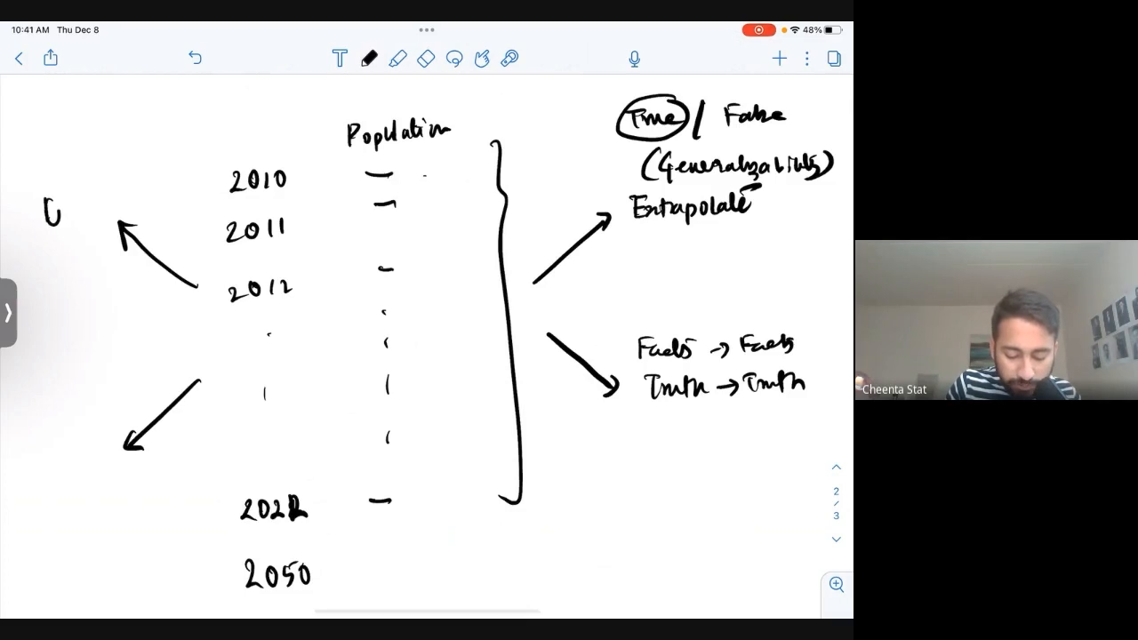
pyautogui.write('pm')
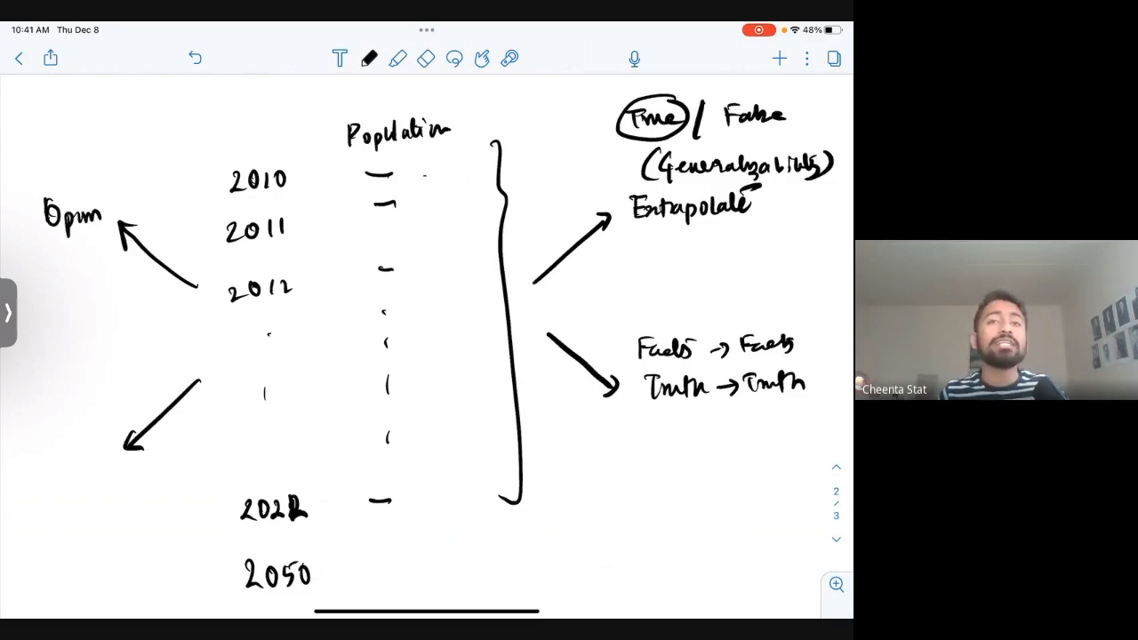